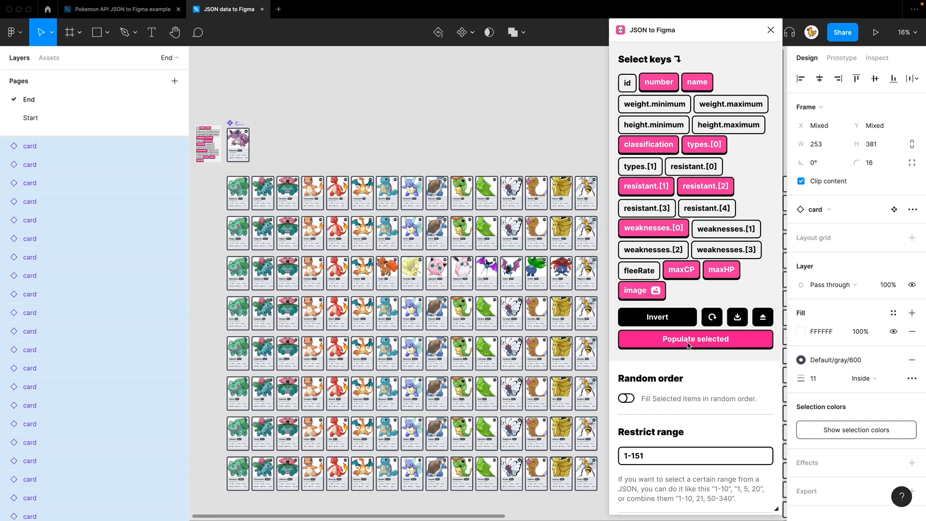
Populate the selected cards with the JSON data so Bulbasaur's name, type, stats and image appear.
{"action": "left_click", "coordinate": [695, 339]}
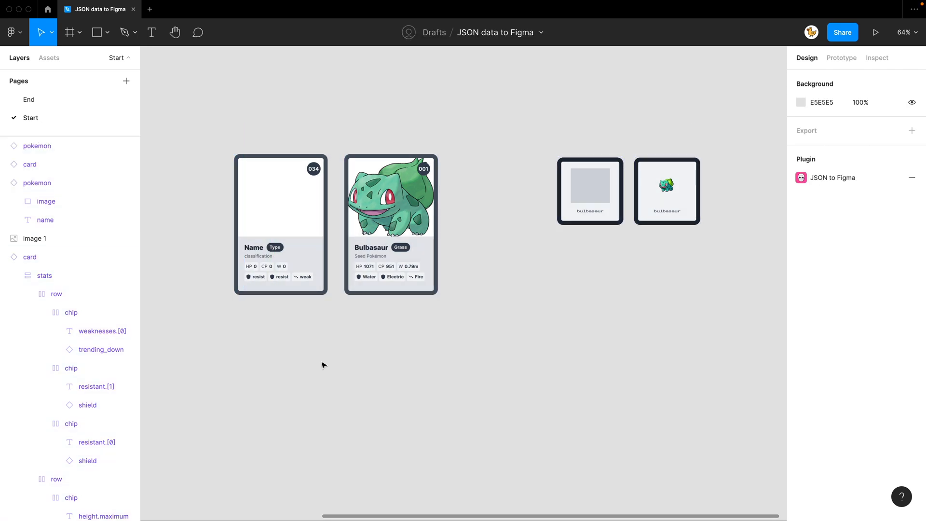
{"action": "mouse_move", "coordinate": [246, 351]}
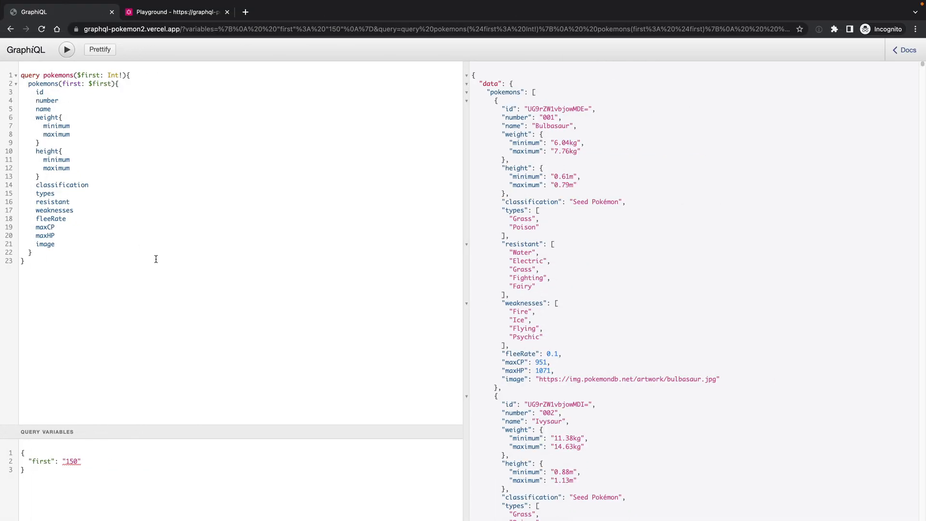
{"action": "mouse_move", "coordinate": [165, 235]}
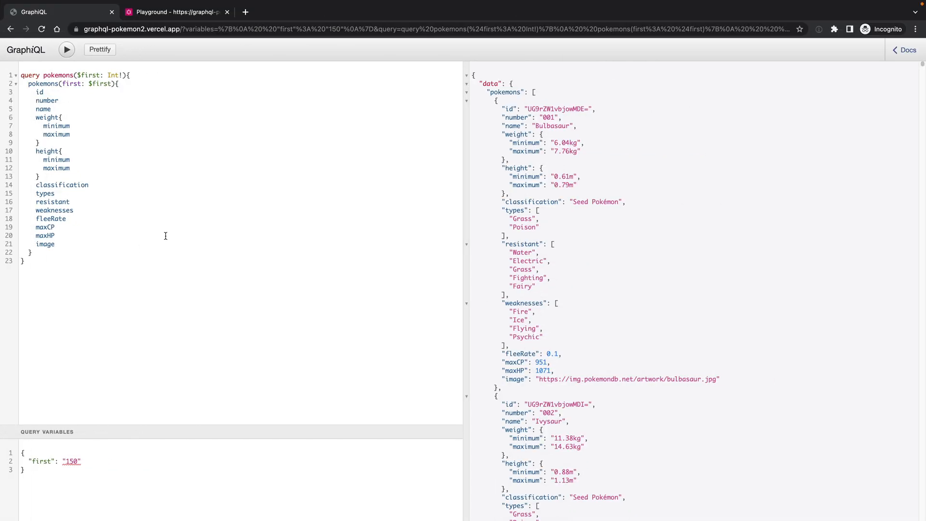
{"action": "mouse_move", "coordinate": [276, 168]}
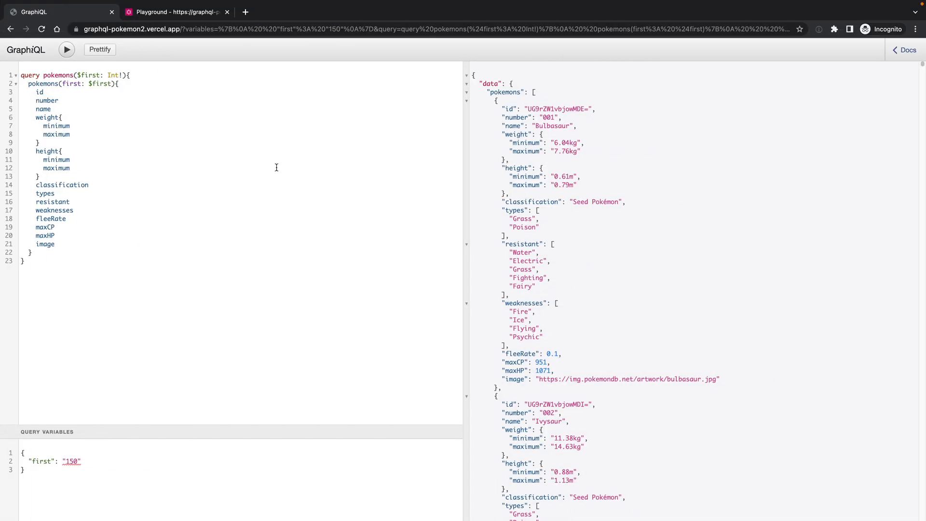
{"action": "left_click", "coordinate": [174, 11]}
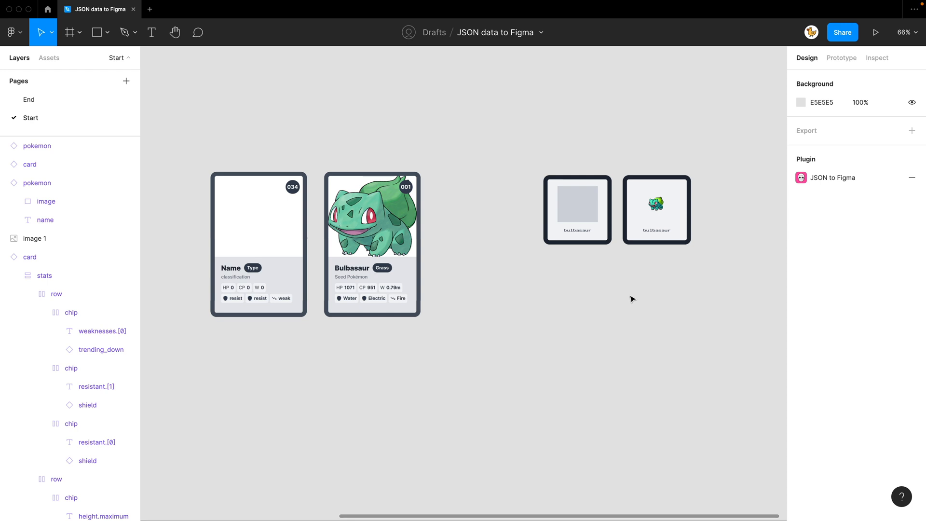
Select the blank pokemon frame and duplicate it below the two small frames.
{"action": "left_click", "coordinate": [577, 209]}
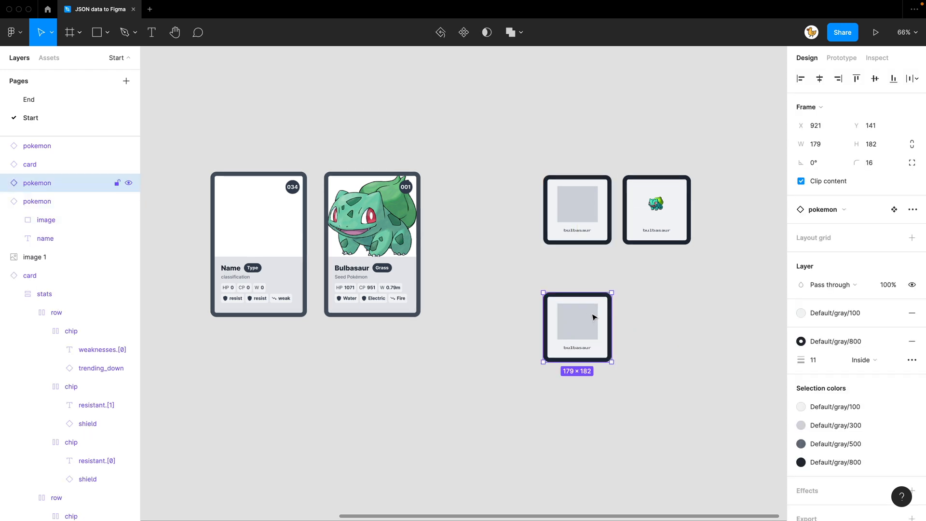
{"action": "mouse_move", "coordinate": [660, 365]}
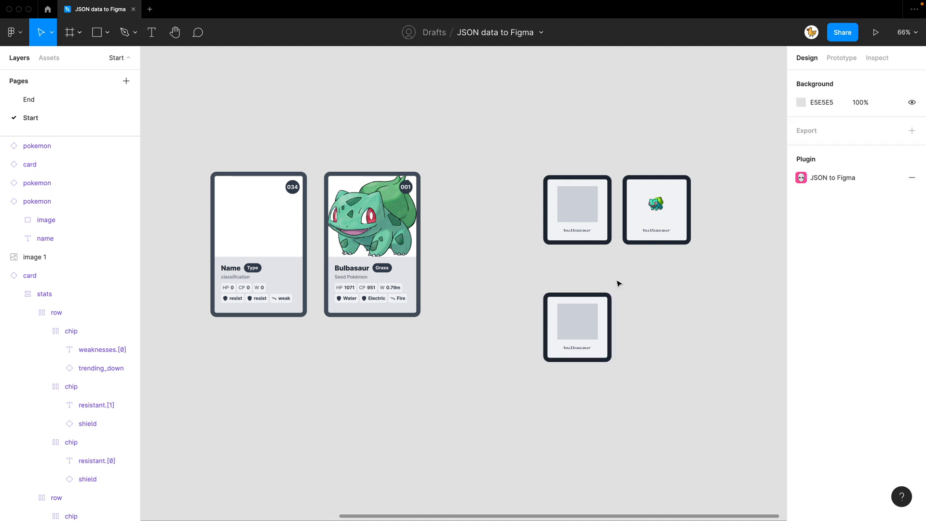
Launch JSON to Figma and load pokemondata2.json from a local file.
{"action": "left_click", "coordinate": [244, 5]}
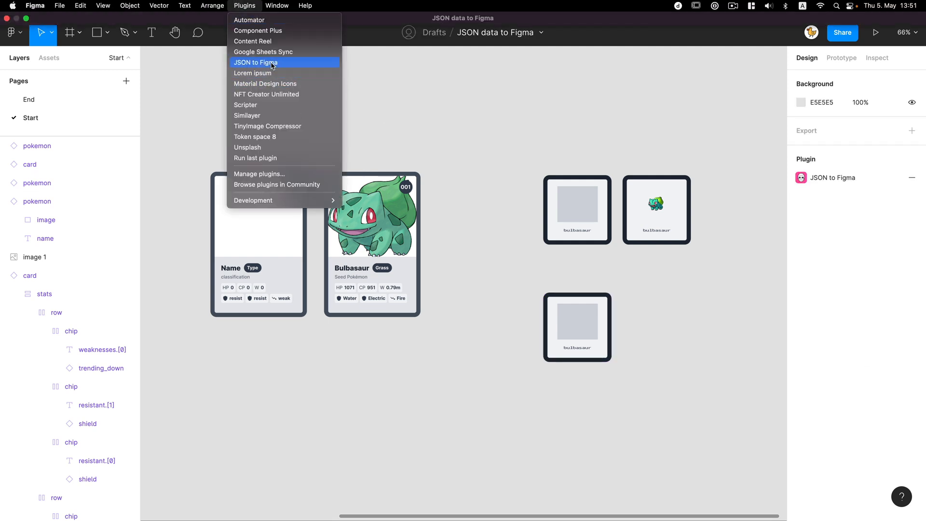
{"action": "left_click", "coordinate": [255, 62]}
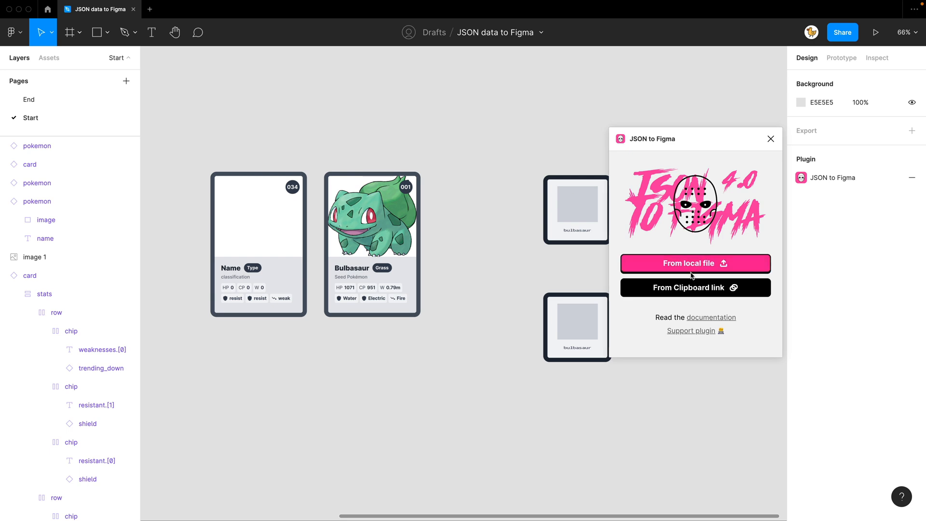
{"action": "mouse_move", "coordinate": [718, 270]}
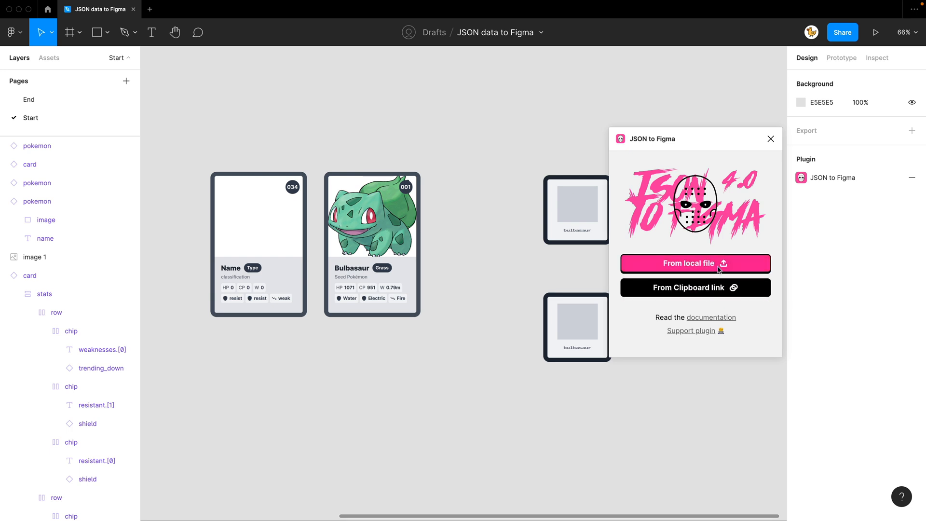
{"action": "left_click", "coordinate": [694, 263]}
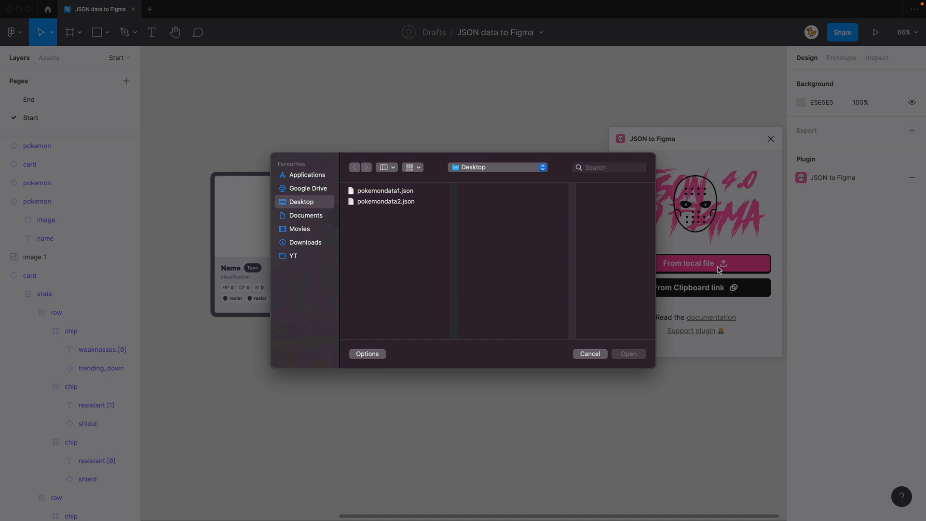
{"action": "mouse_move", "coordinate": [401, 206]}
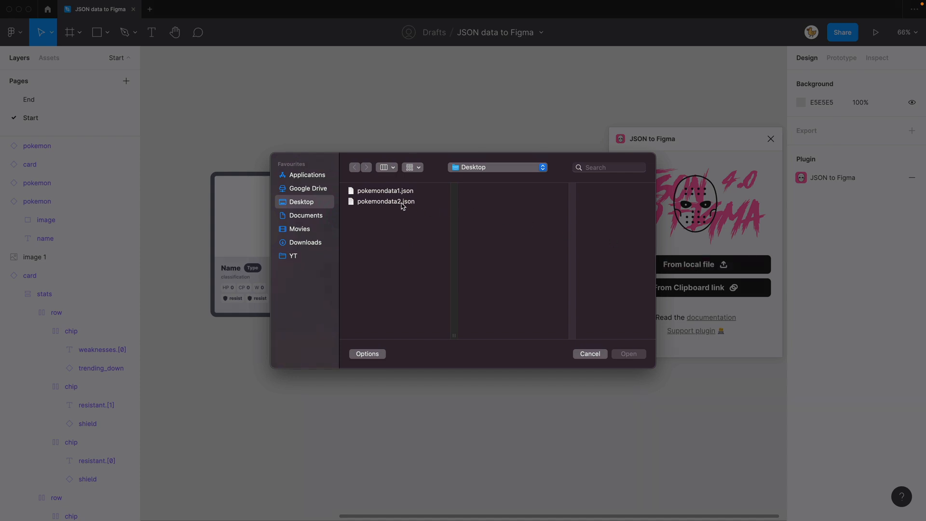
{"action": "left_click", "coordinate": [386, 201]}
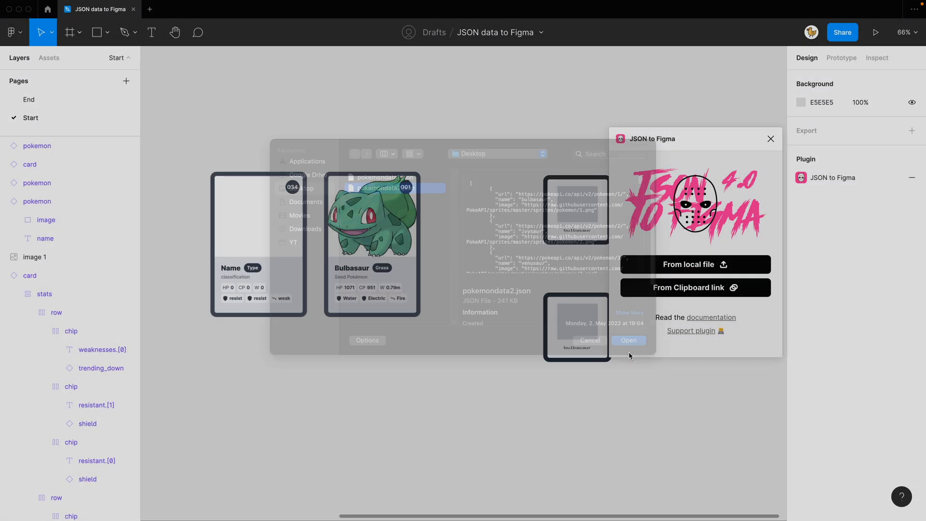
{"action": "left_click", "coordinate": [628, 340]}
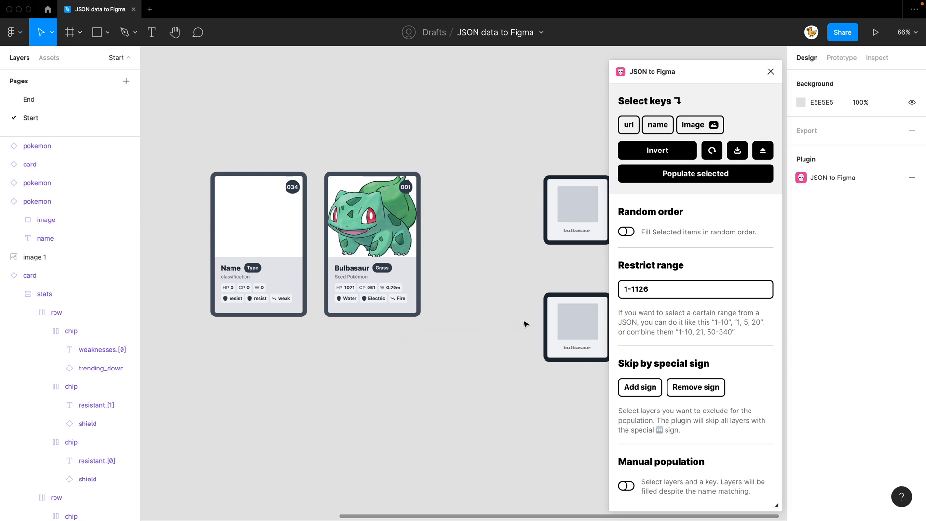
{"action": "mouse_move", "coordinate": [619, 100]}
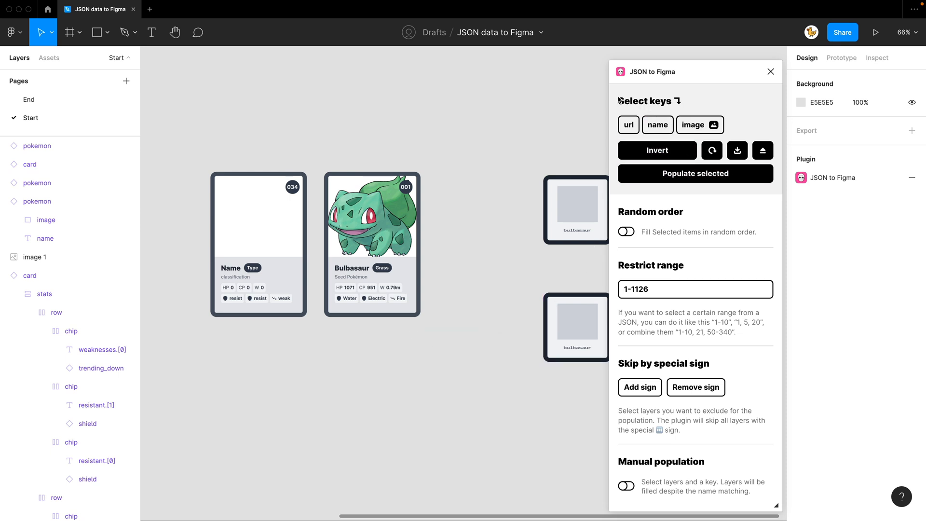
Choose the name and image keys and target the blank frame's image and name layers.
{"action": "left_click", "coordinate": [699, 124]}
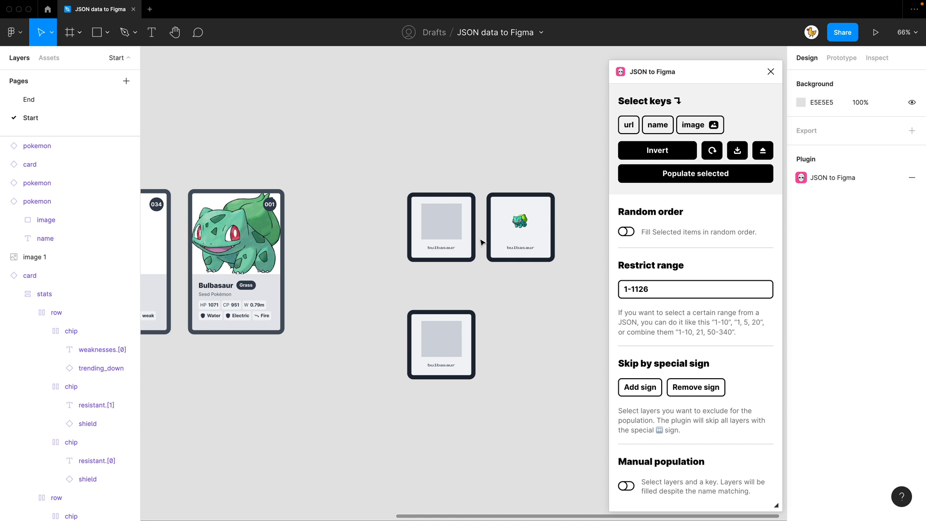
{"action": "left_click", "coordinate": [657, 124]}
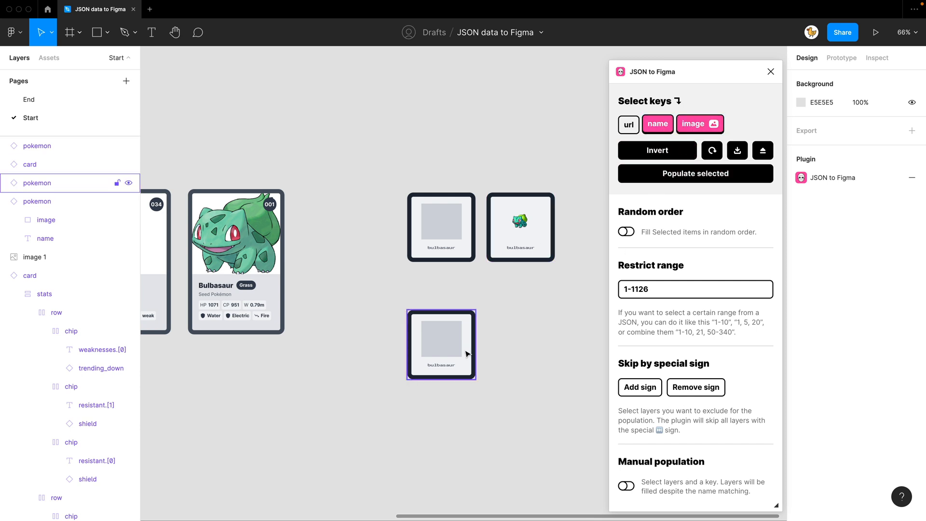
{"action": "left_click", "coordinate": [440, 344]}
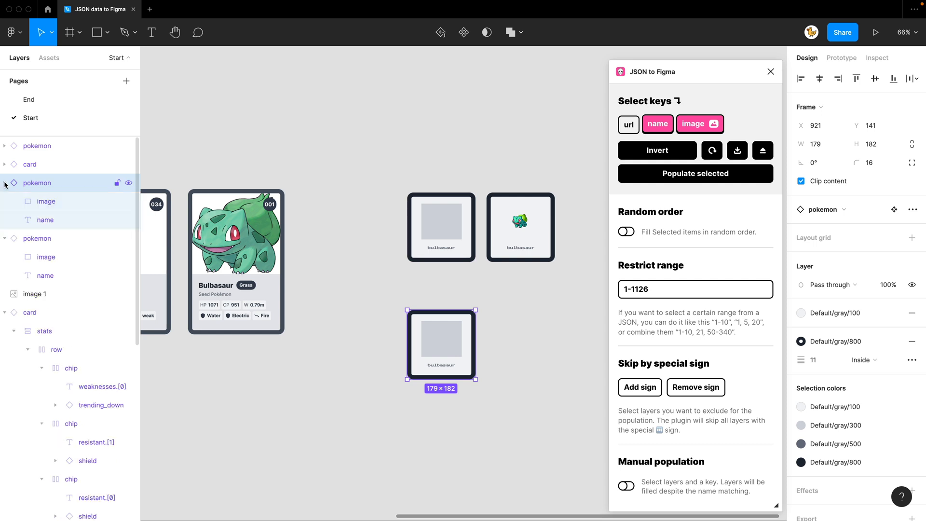
{"action": "left_click", "coordinate": [46, 201]}
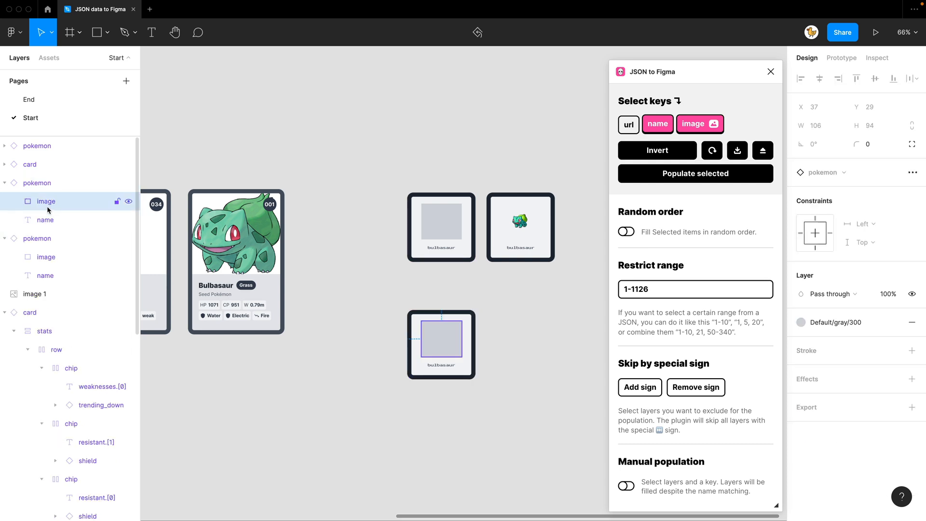
{"action": "left_click", "coordinate": [45, 220]}
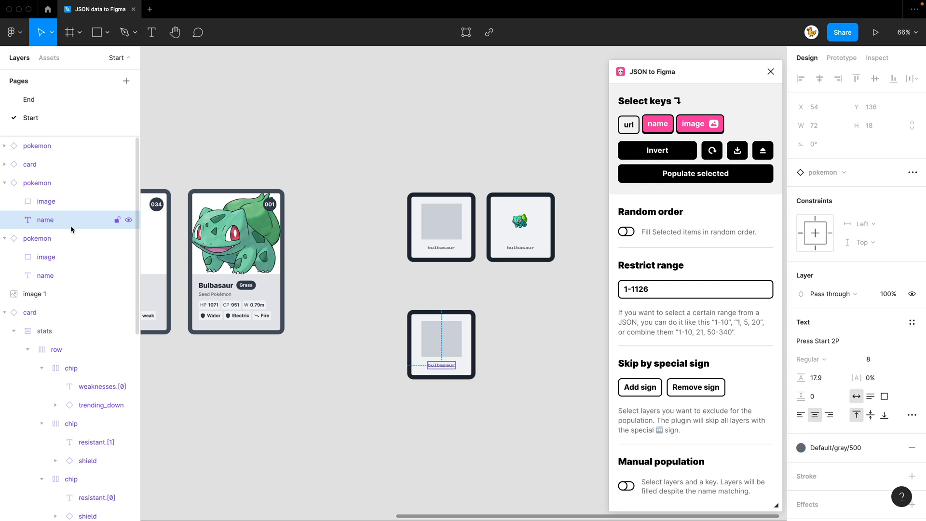
{"action": "mouse_move", "coordinate": [356, 268]}
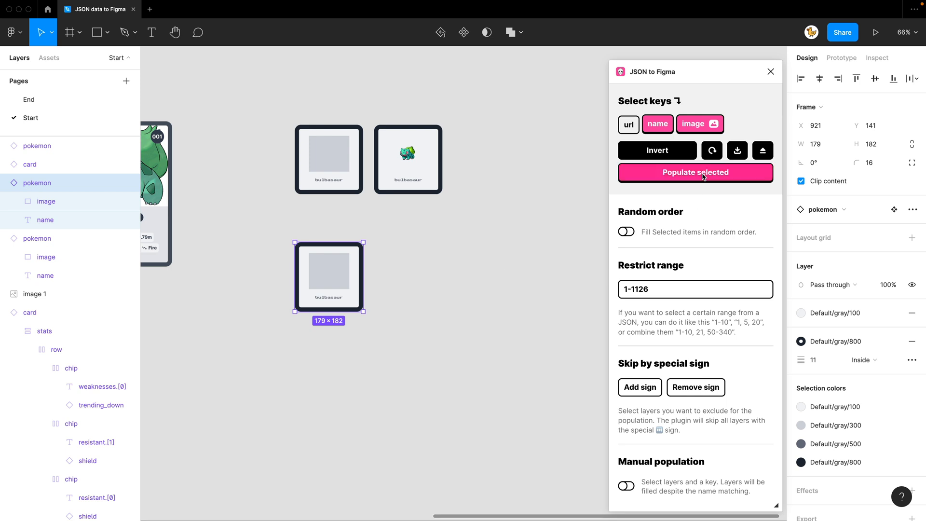
Populate the single frame, then the whole grid, so each tile shows a different Pokémon sprite and name.
{"action": "left_click", "coordinate": [695, 172]}
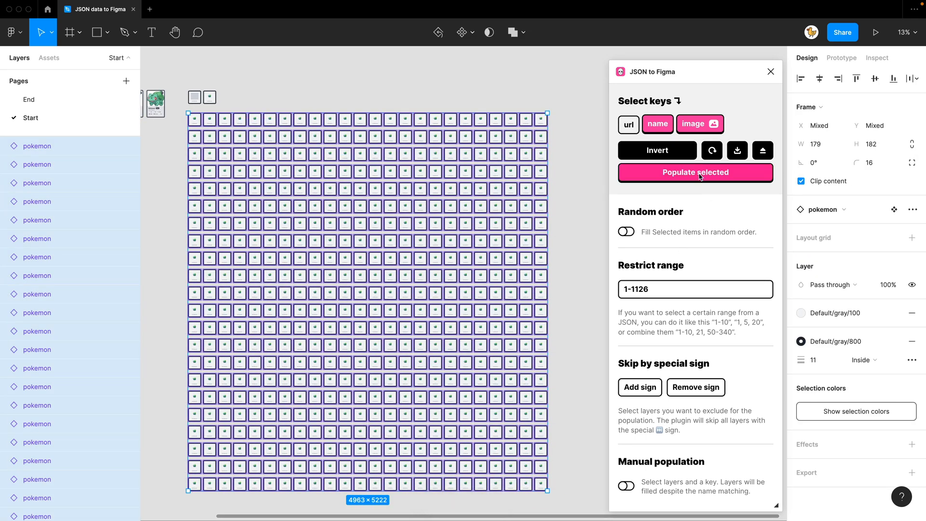
{"action": "left_click", "coordinate": [695, 172]}
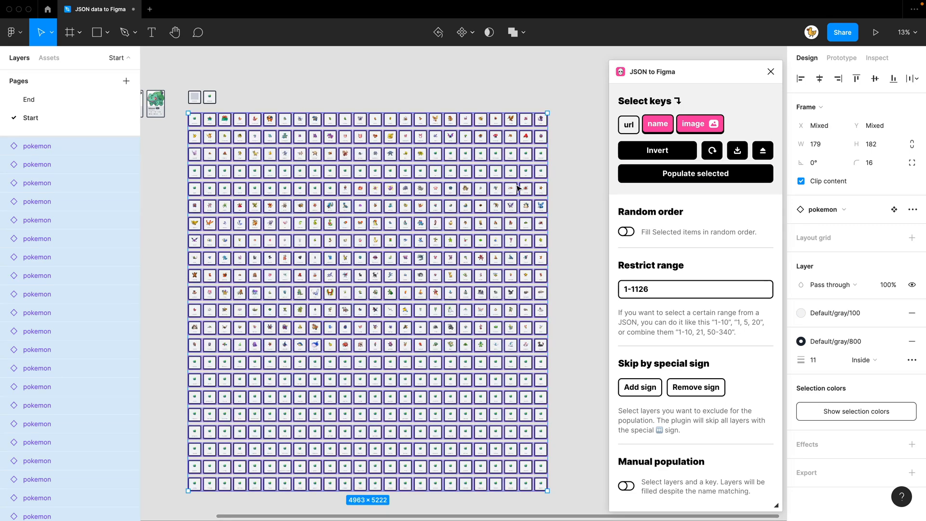
{"action": "left_click", "coordinate": [180, 297]}
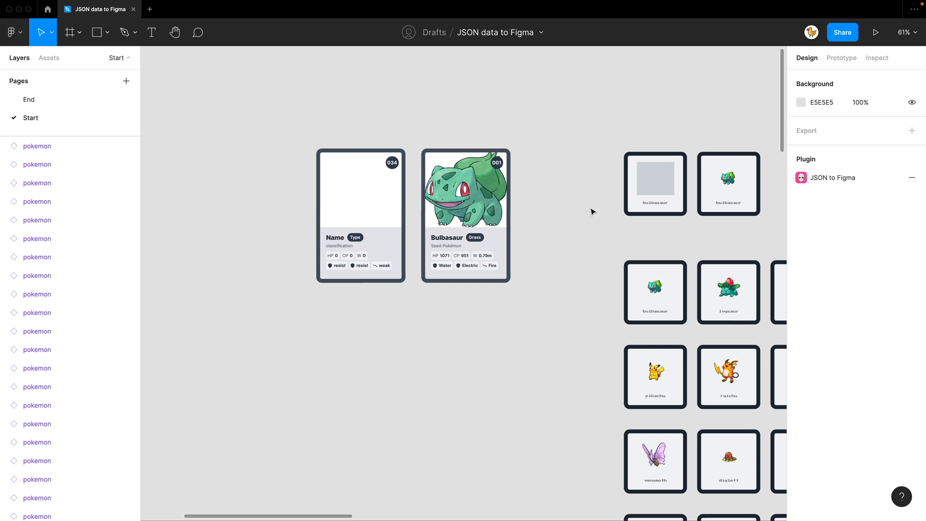
Select the blank card template and bring up the command search listing JSON to Figma.
{"action": "left_click", "coordinate": [360, 189]}
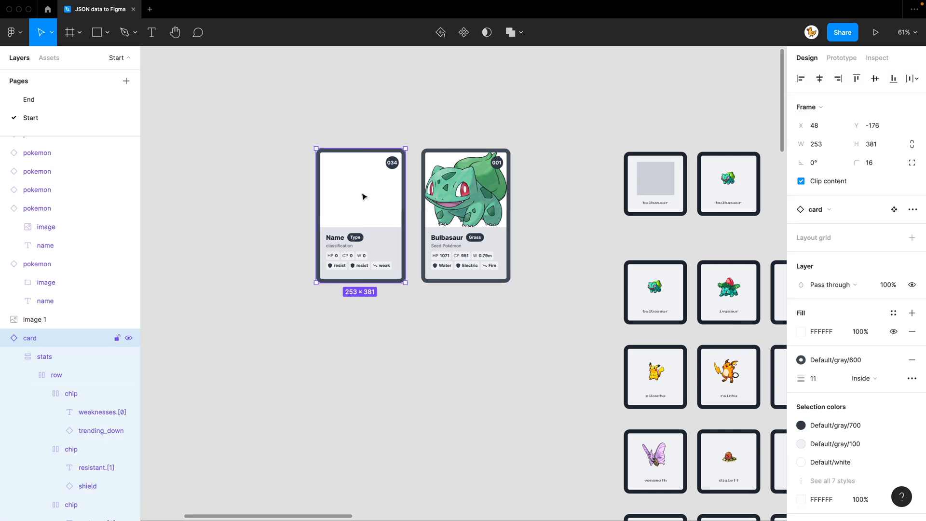
{"action": "left_click", "coordinate": [177, 9]}
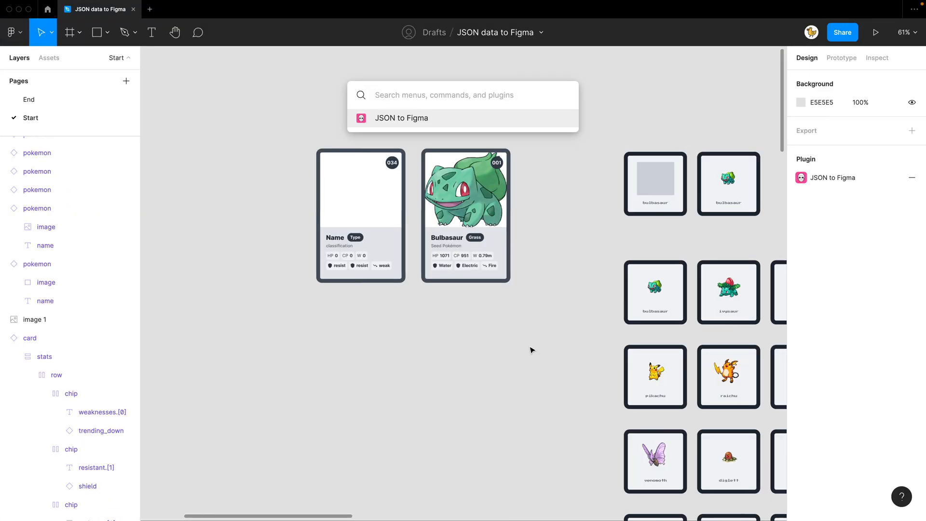
Run JSON to Figma again and load pokemondata1.json from a local file.
{"action": "left_click", "coordinate": [401, 118]}
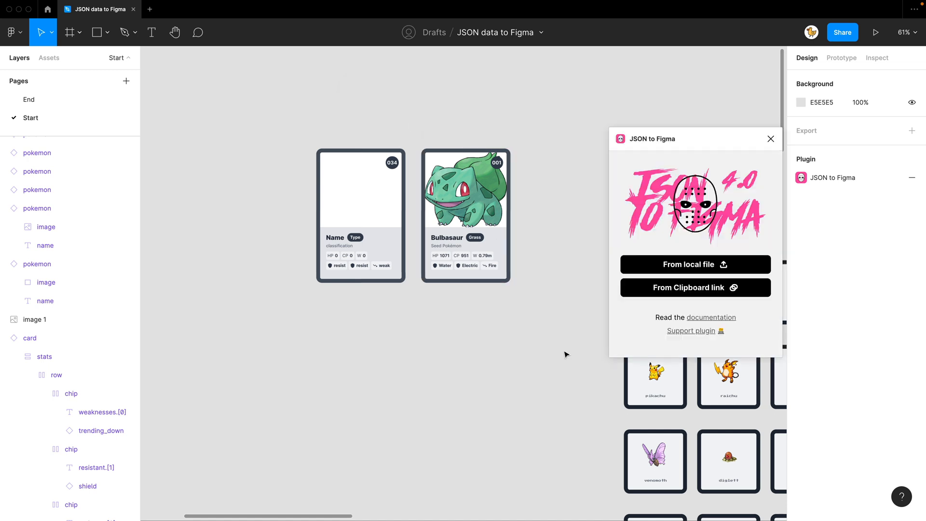
{"action": "left_click", "coordinate": [695, 264]}
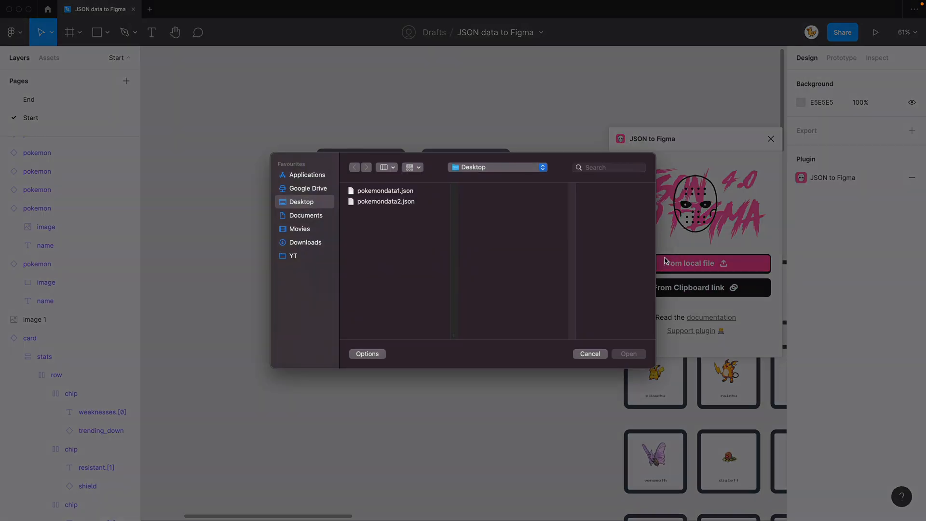
{"action": "left_click", "coordinate": [385, 190]}
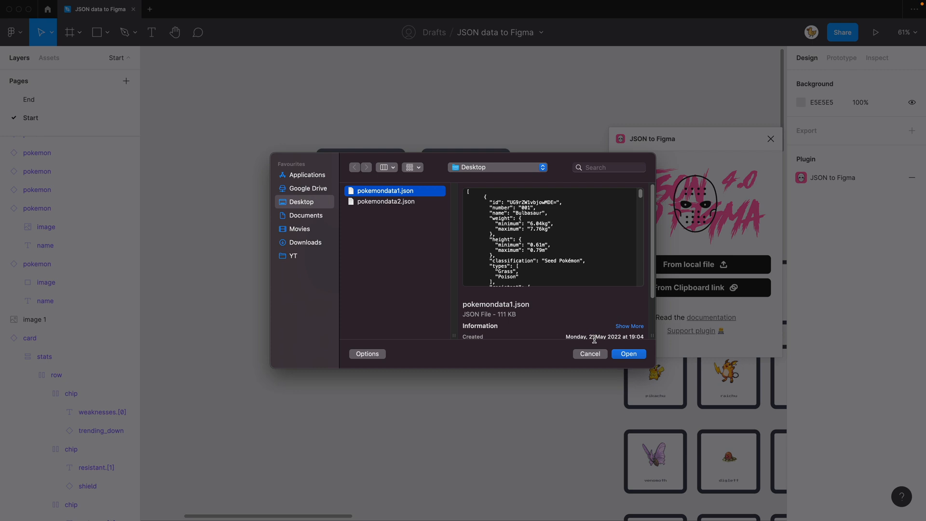
{"action": "left_click", "coordinate": [628, 353]}
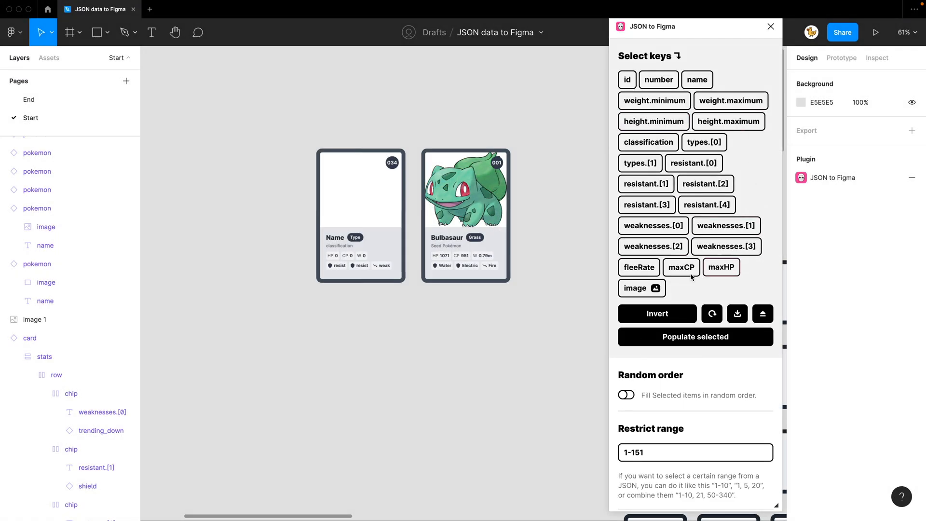
{"action": "left_click", "coordinate": [725, 225]}
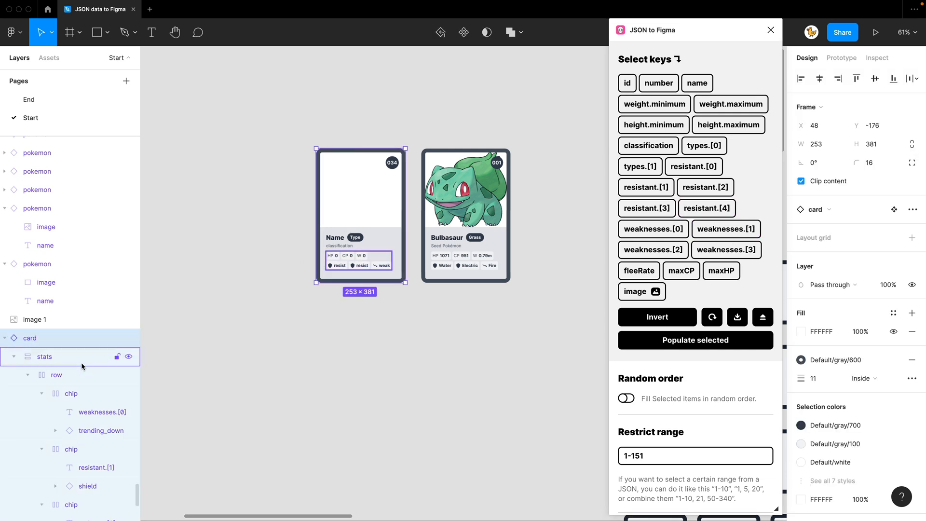
{"action": "left_click", "coordinate": [102, 411]}
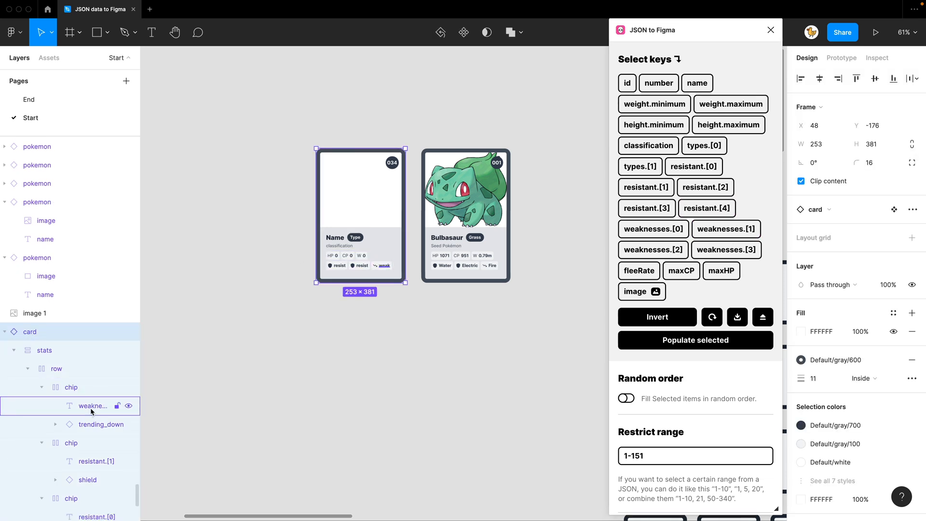
{"action": "left_click", "coordinate": [92, 405]}
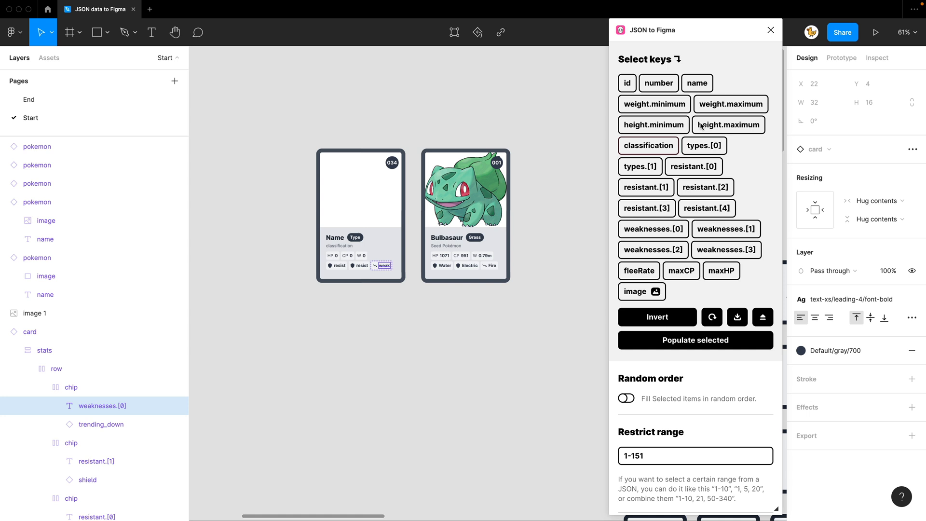
{"action": "mouse_move", "coordinate": [582, 235]}
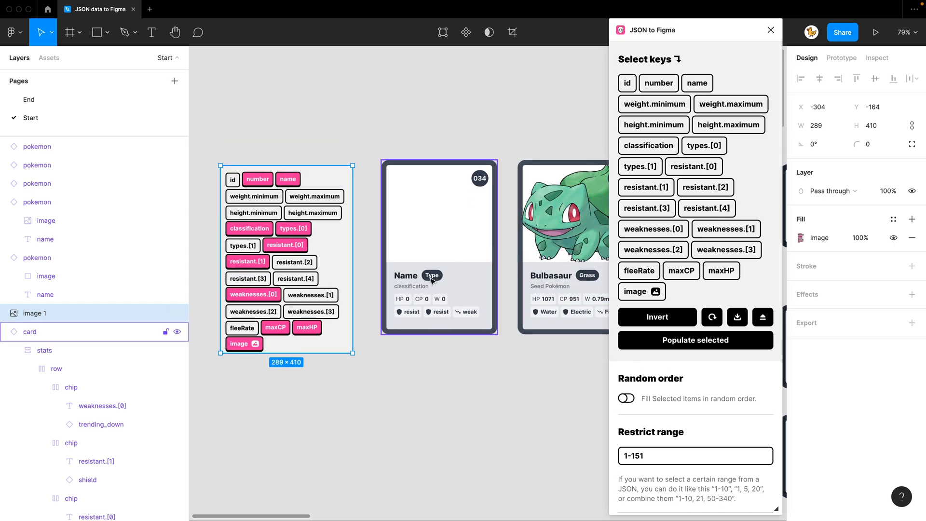
{"action": "mouse_move", "coordinate": [418, 307]}
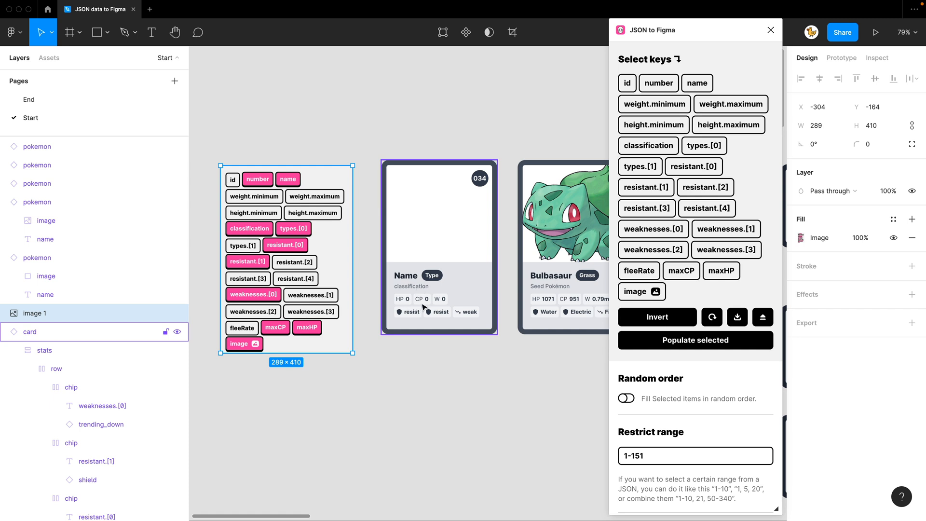
{"action": "mouse_move", "coordinate": [439, 315]}
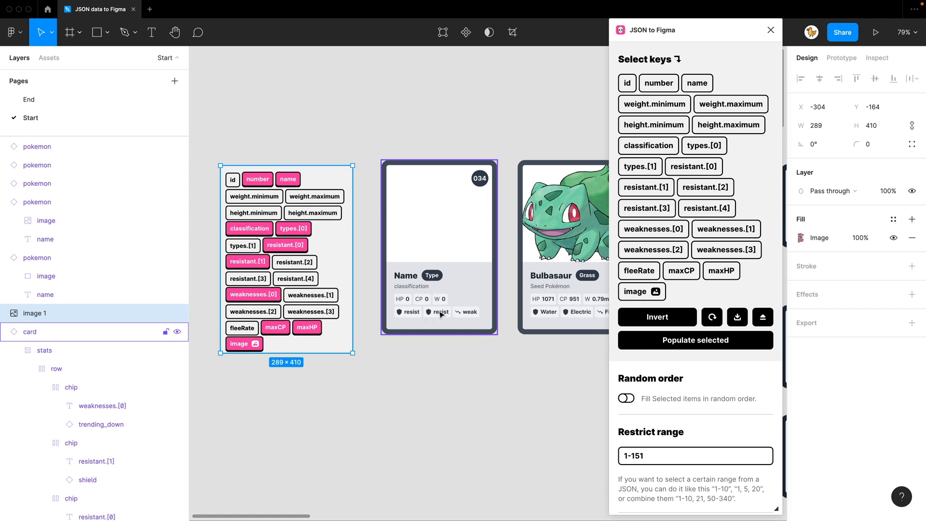
{"action": "mouse_move", "coordinate": [476, 314]}
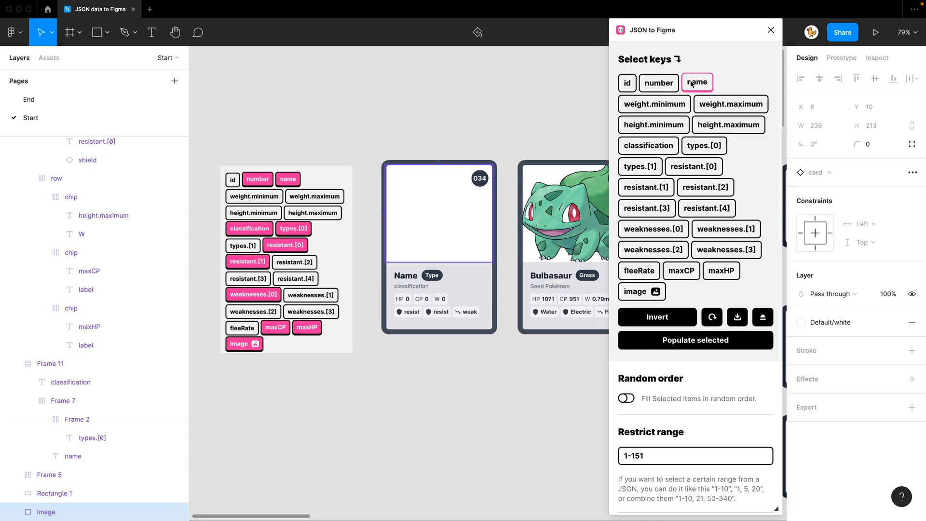
{"action": "left_click", "coordinate": [92, 438]}
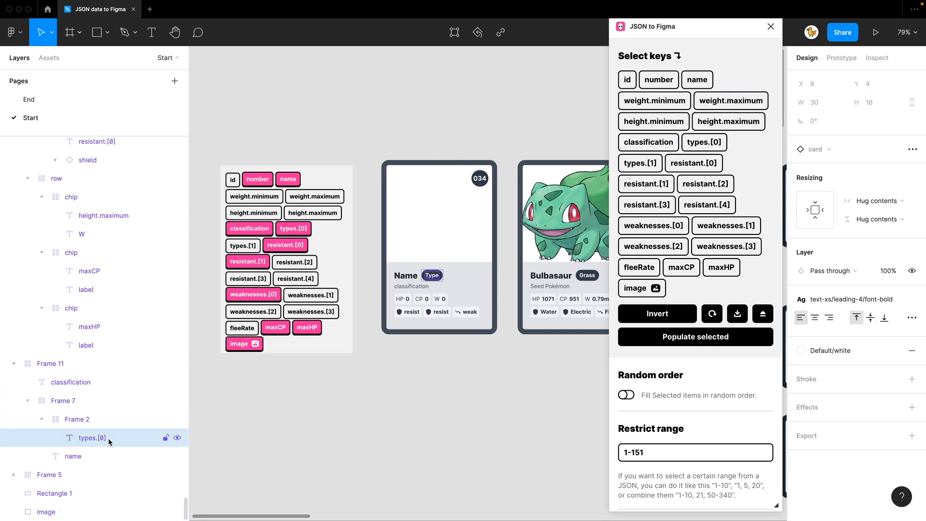
{"action": "mouse_move", "coordinate": [100, 446]}
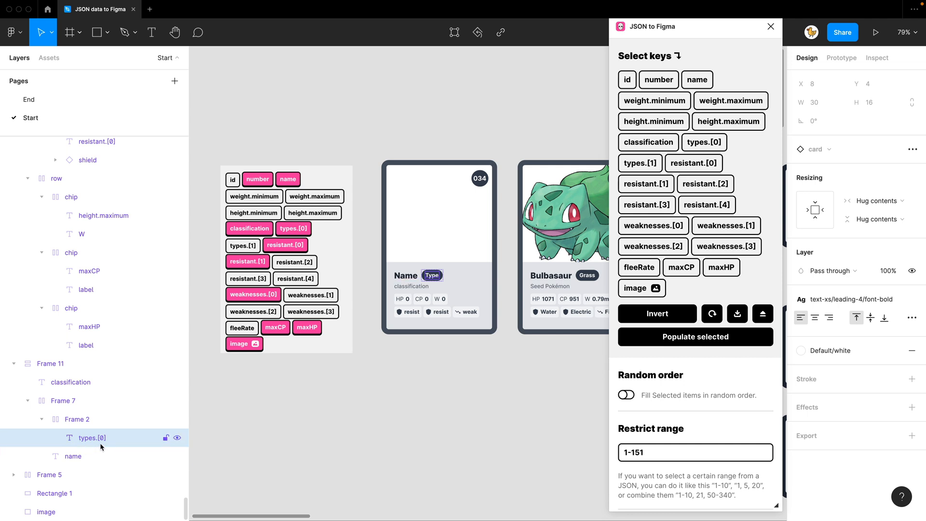
{"action": "mouse_move", "coordinate": [109, 444]}
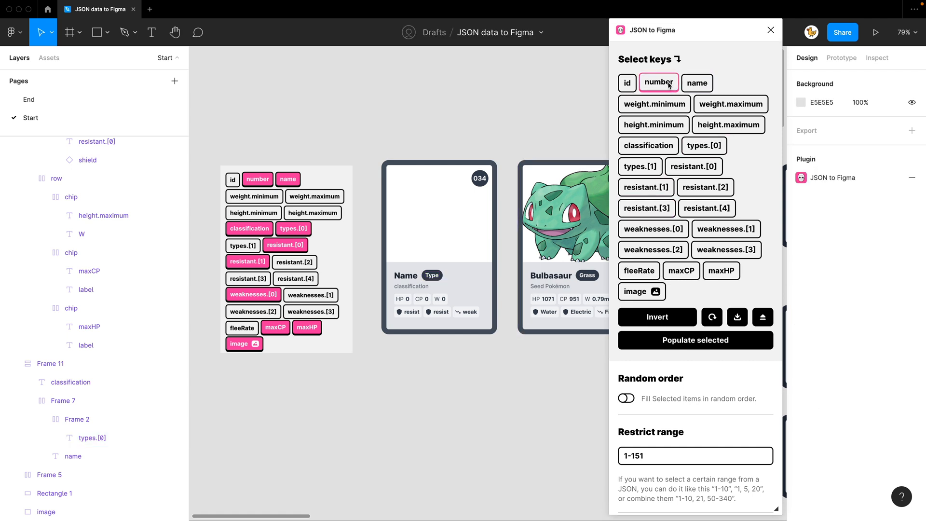
Add number, resistant.[0] and a weaknesses key to the fill, then select the empty template card.
{"action": "left_click", "coordinate": [697, 82]}
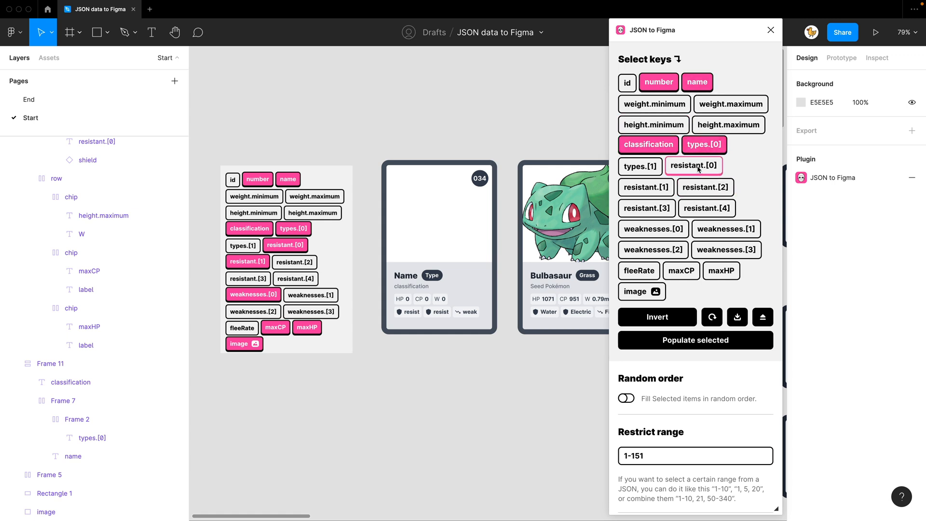
{"action": "left_click", "coordinate": [645, 186]}
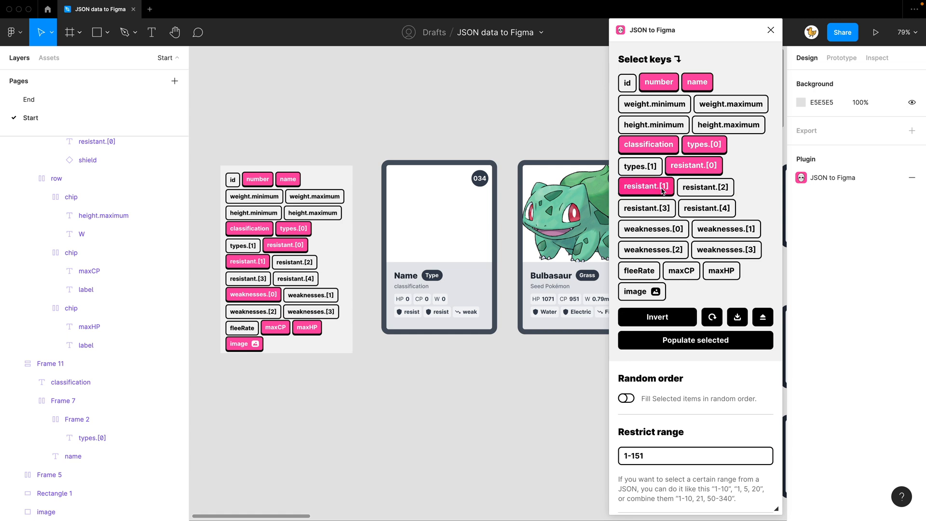
{"action": "mouse_move", "coordinate": [653, 248]}
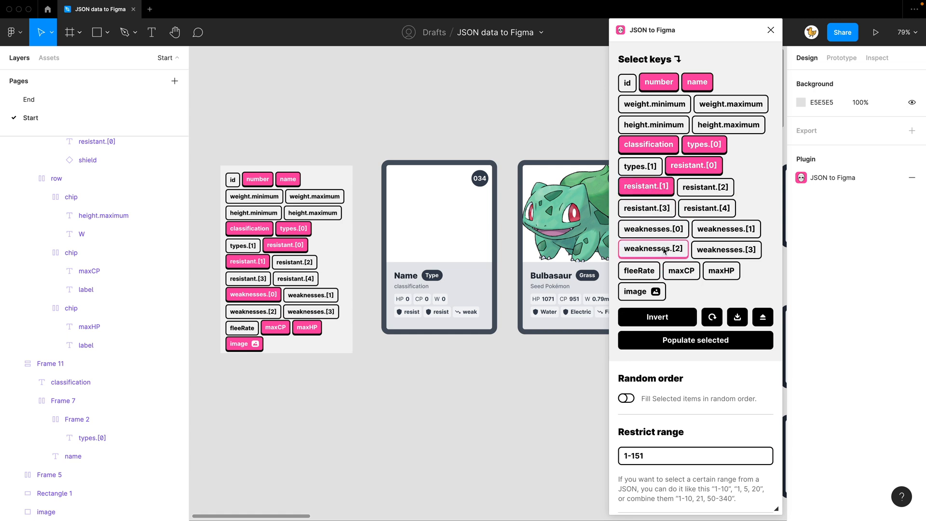
{"action": "left_click", "coordinate": [681, 271]}
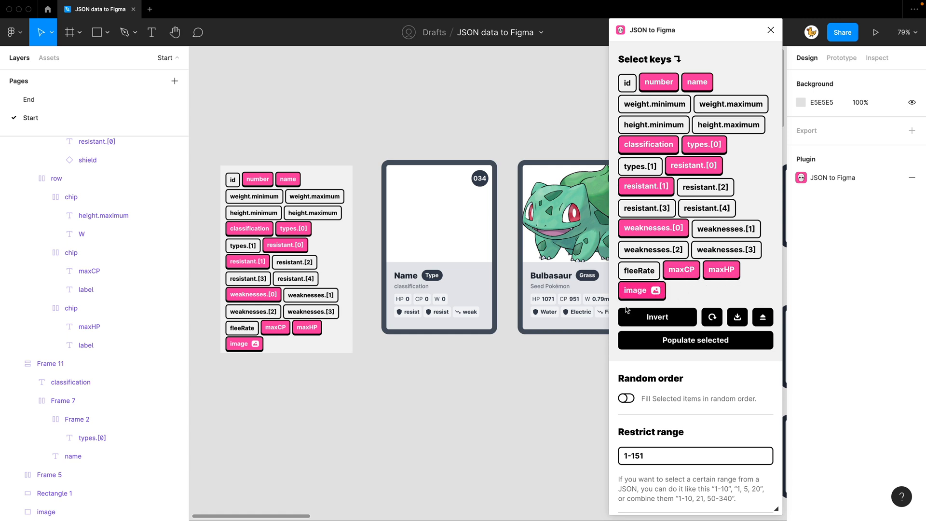
{"action": "left_click", "coordinate": [439, 237]}
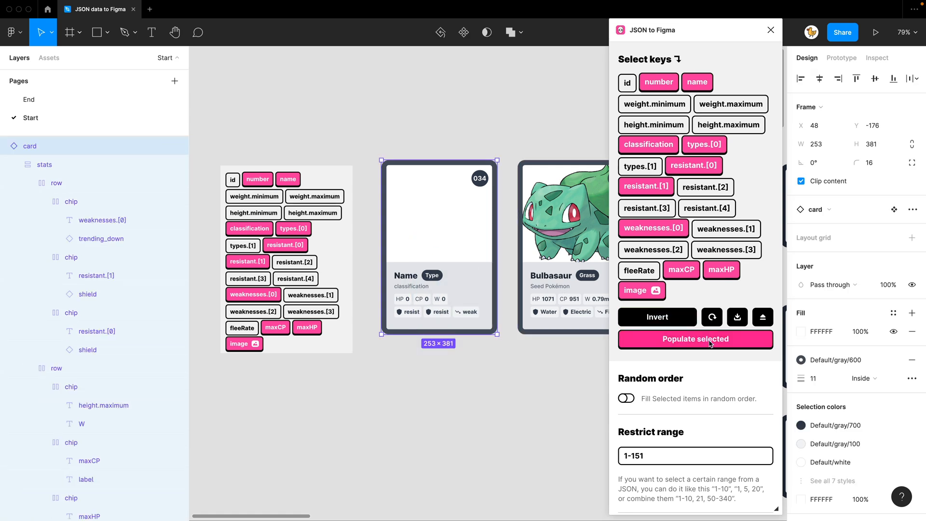
Populate the template card with Bulbasaur's data and duplicate the filled card.
{"action": "left_click", "coordinate": [695, 339]}
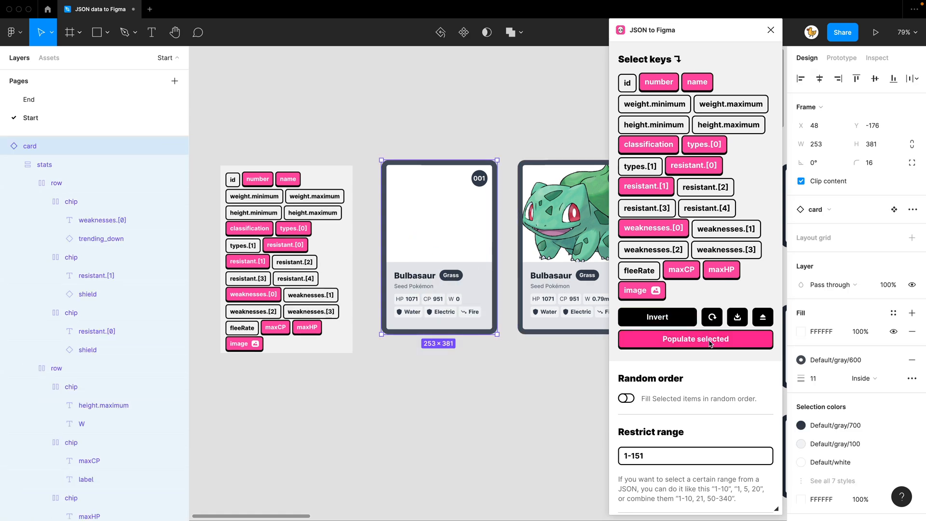
{"action": "left_click", "coordinate": [694, 339]}
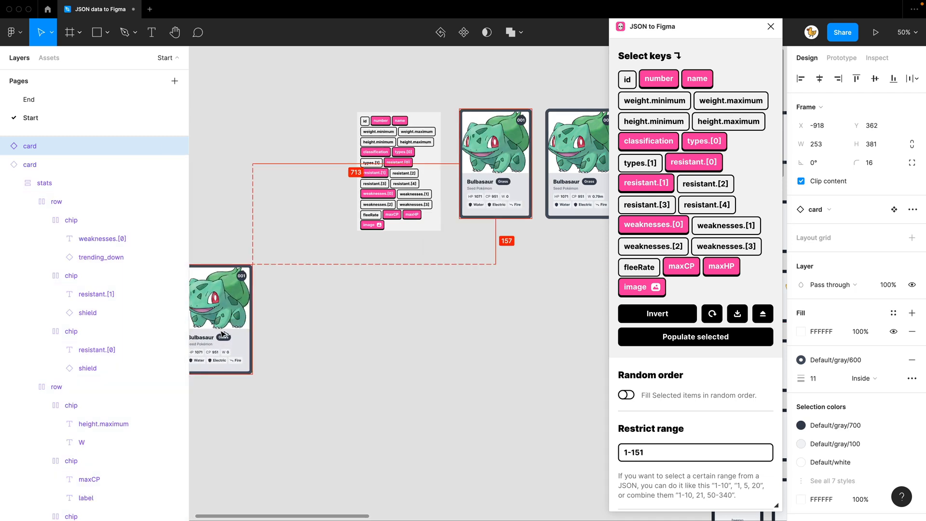
Repeat the row of Bulbasaur cards downward into a large grid of identical cards.
{"action": "scroll", "scroll_direction": "down", "scroll_amount": 3}
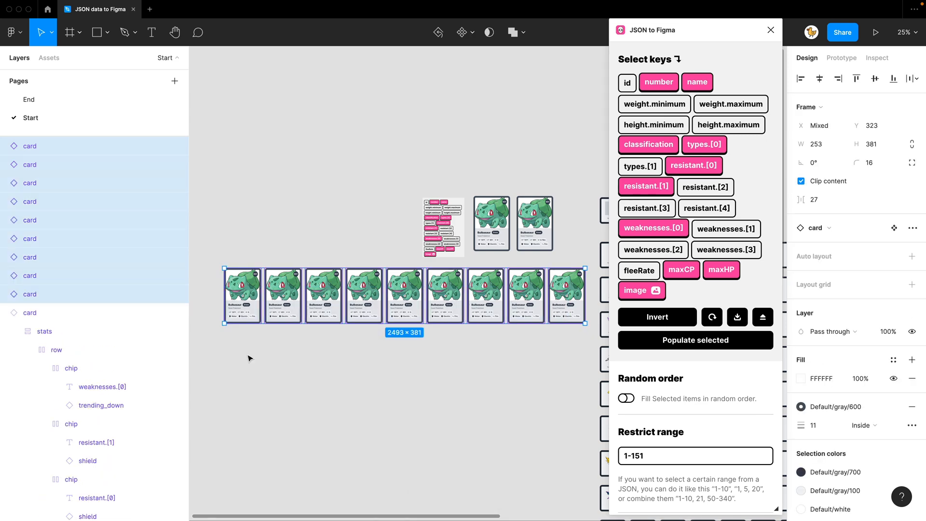
{"action": "left_click", "coordinate": [694, 339]}
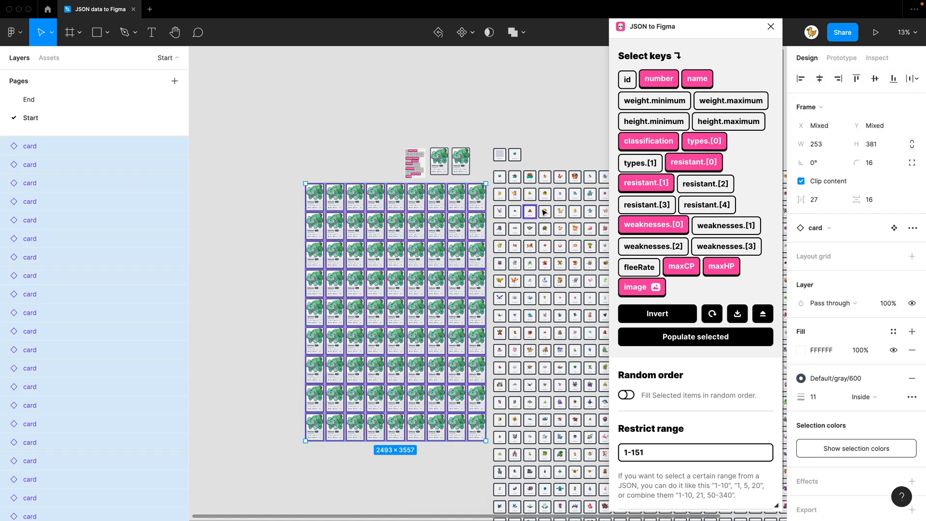
{"action": "mouse_move", "coordinate": [695, 337]}
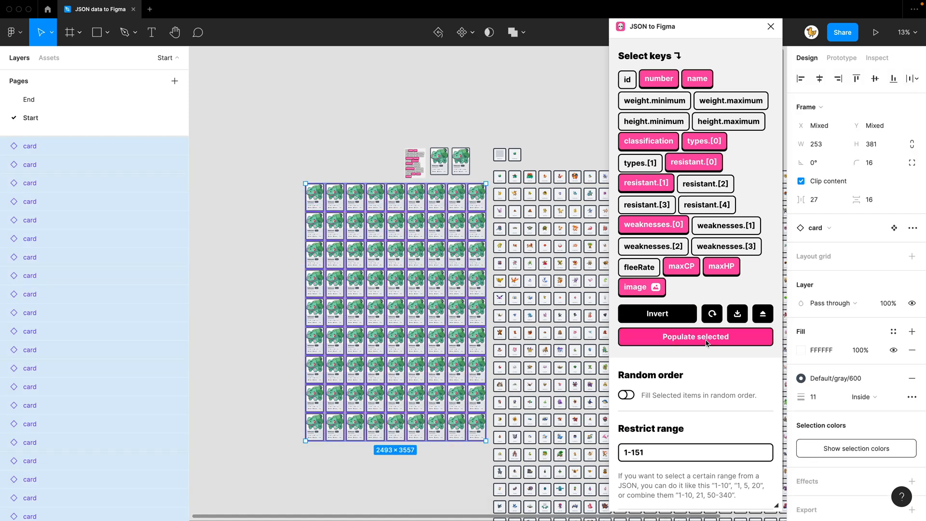
Populate all selected cards so each shows a different Pokémon from the JSON.
{"action": "left_click", "coordinate": [695, 336]}
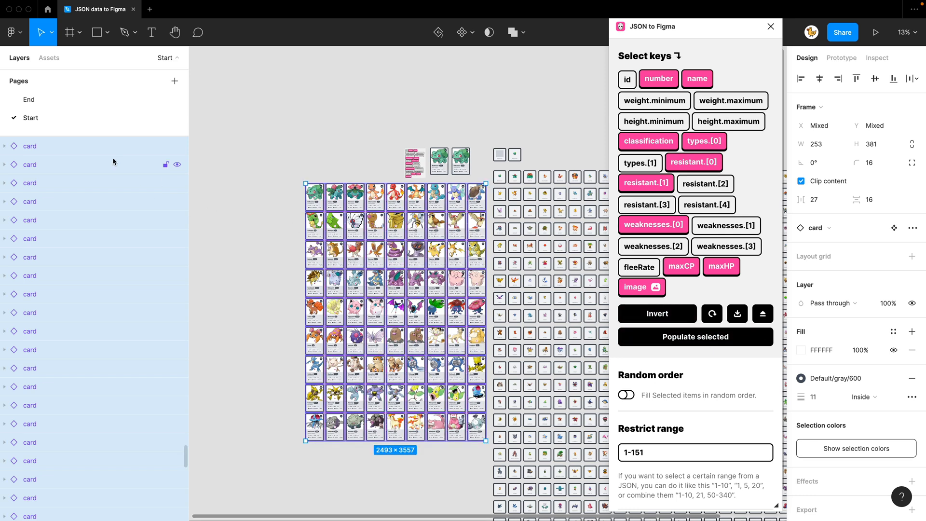
{"action": "mouse_move", "coordinate": [257, 261]}
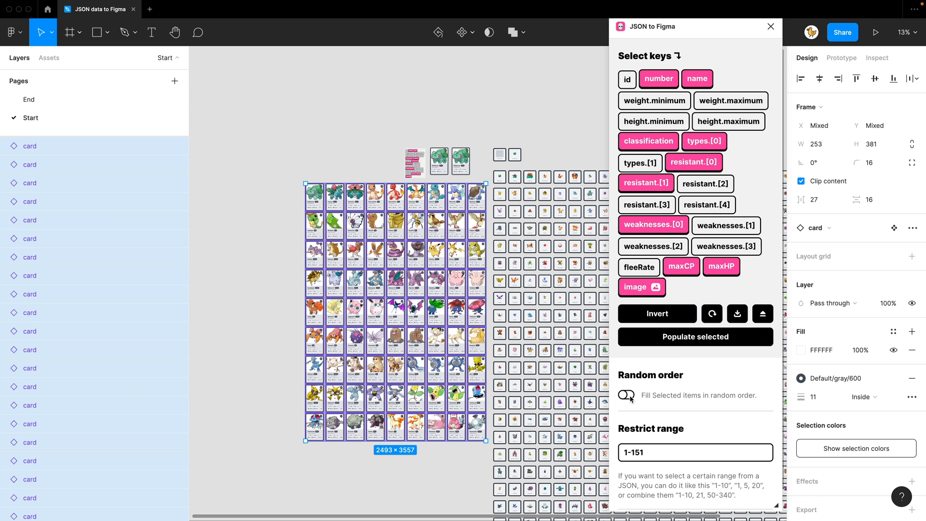
Enable Random order and repopulate the cards with shuffled Pokémon.
{"action": "left_click", "coordinate": [625, 394]}
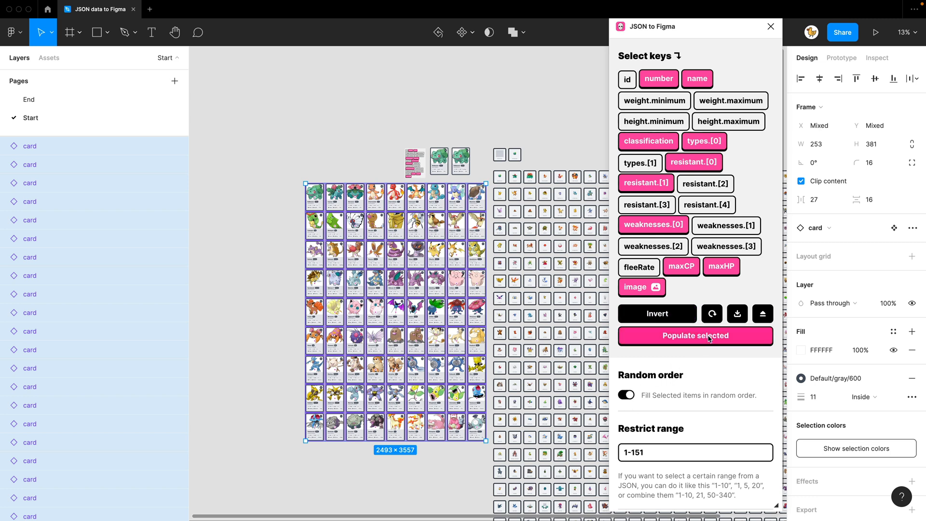
{"action": "left_click", "coordinate": [695, 335]}
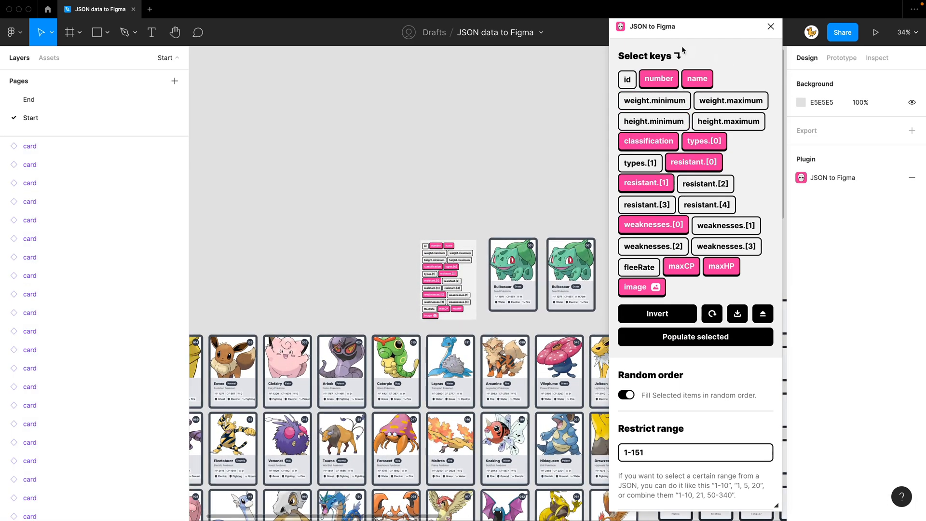
{"action": "mouse_move", "coordinate": [771, 245]}
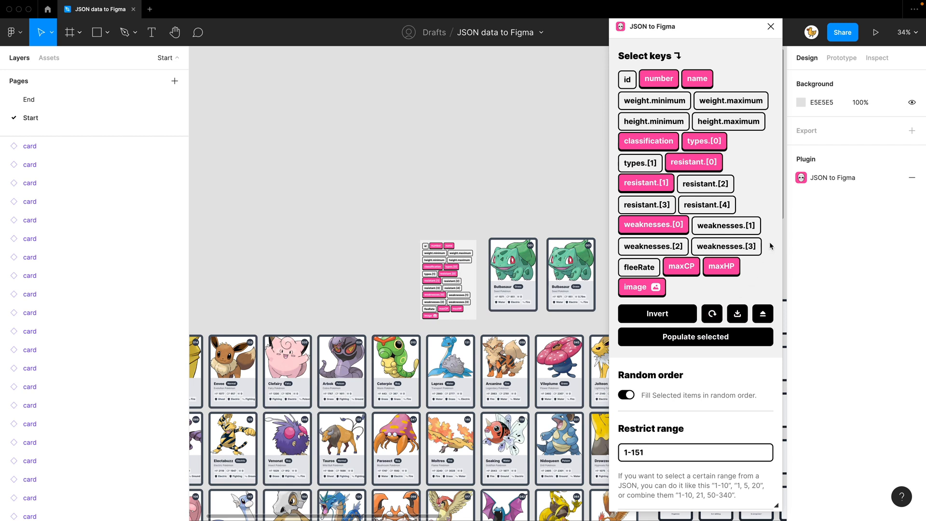
{"action": "mouse_move", "coordinate": [598, 221]}
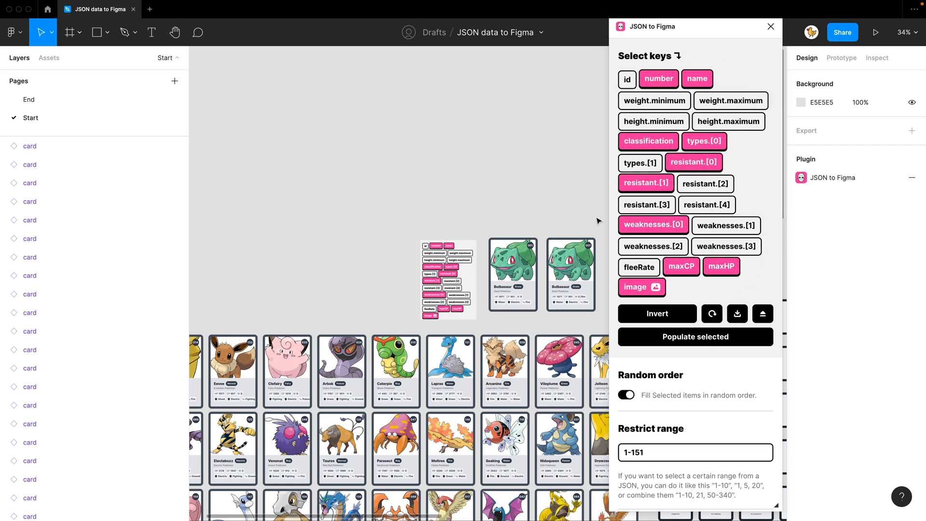
{"action": "mouse_move", "coordinate": [613, 220]}
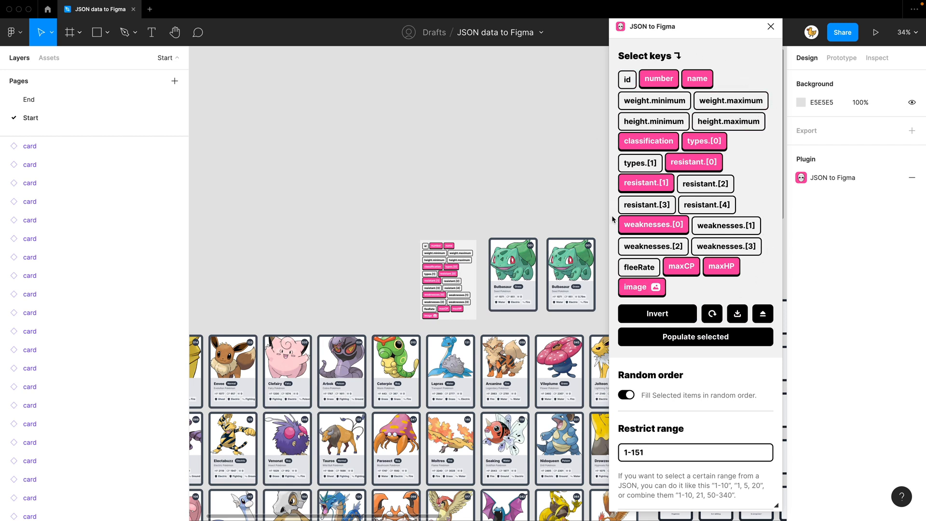
{"action": "mouse_move", "coordinate": [669, 290]}
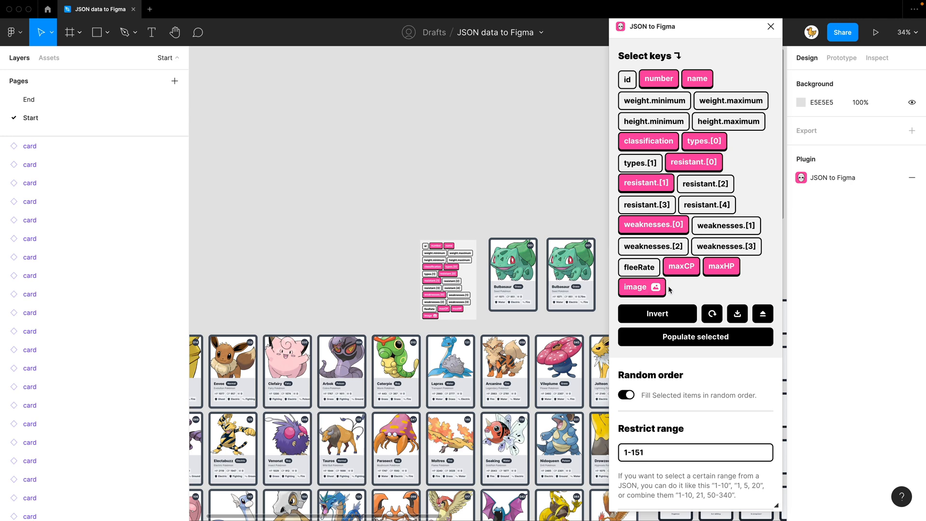
{"action": "left_click", "coordinate": [512, 274]}
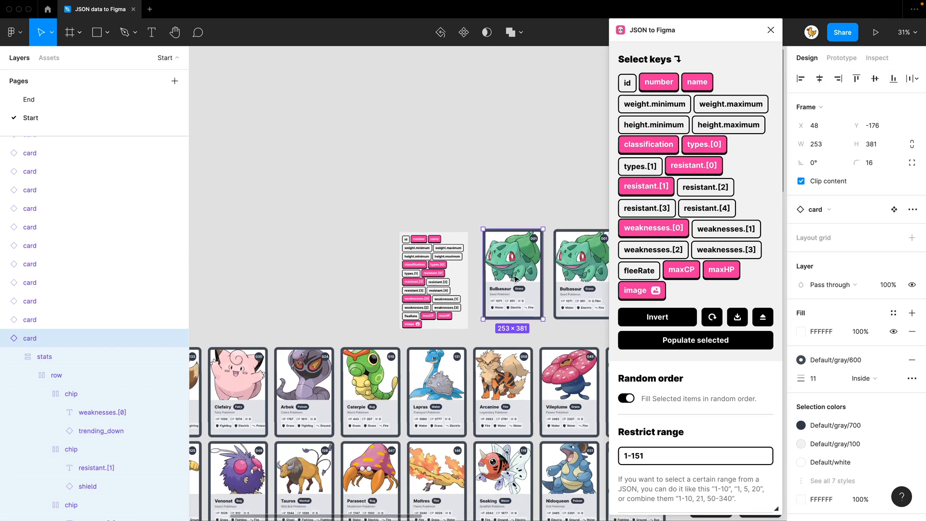